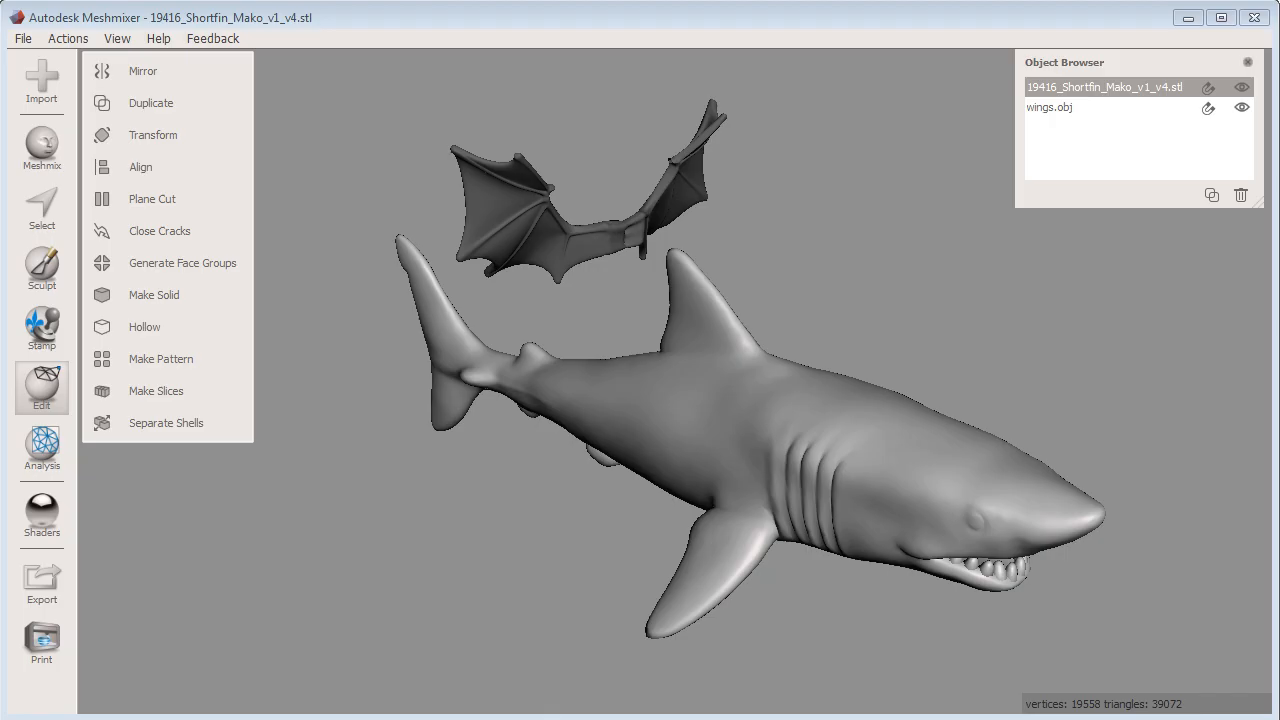
pyautogui.moveTo(1200, 546)
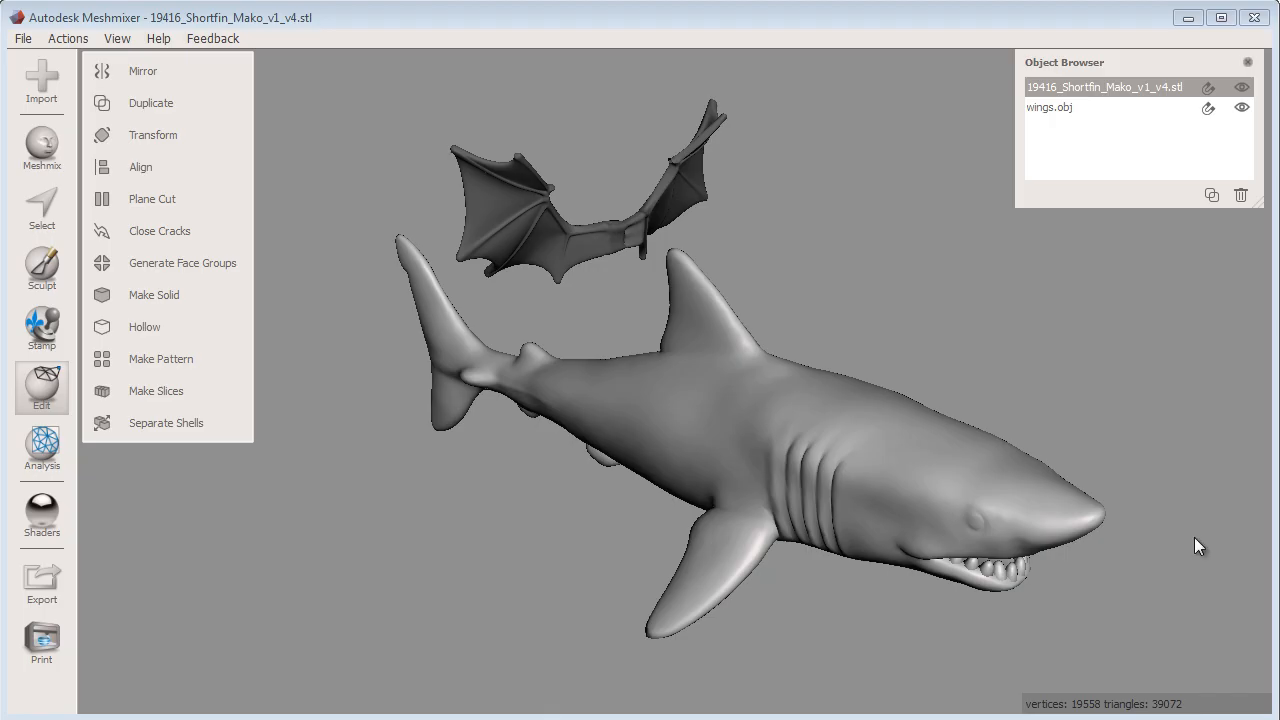
pyautogui.moveTo(672, 460)
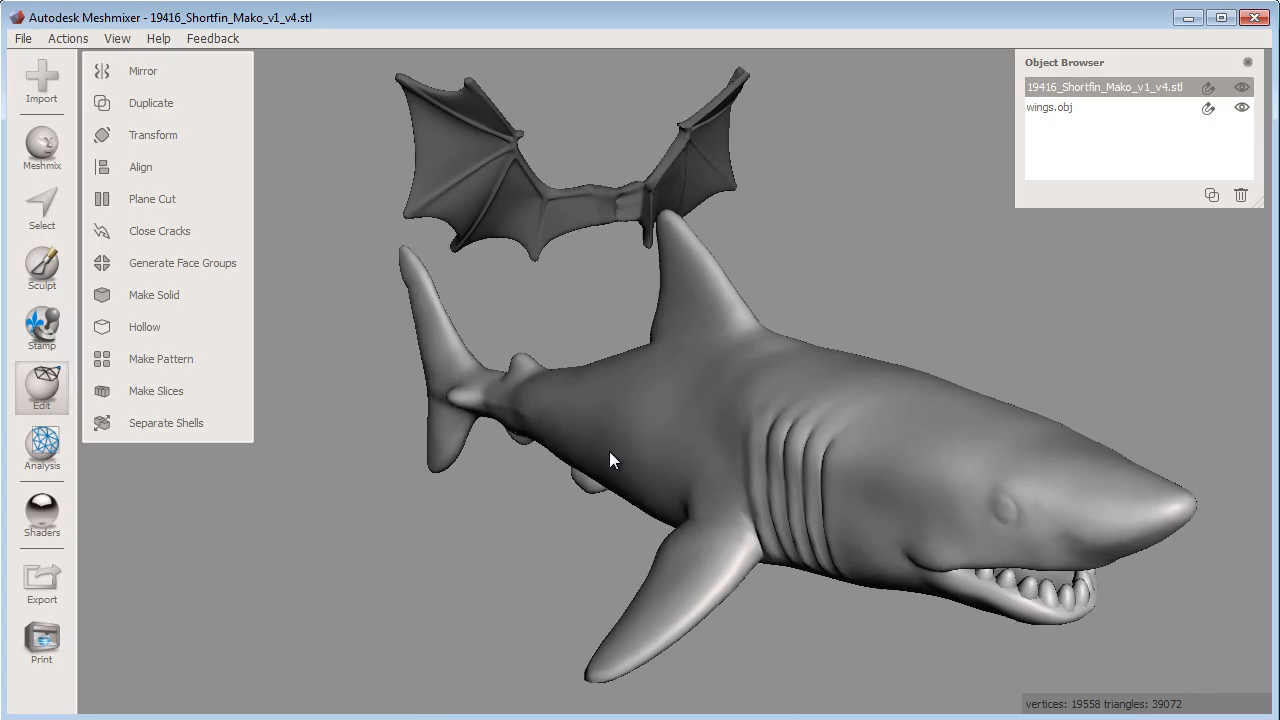
pyautogui.moveTo(350, 638)
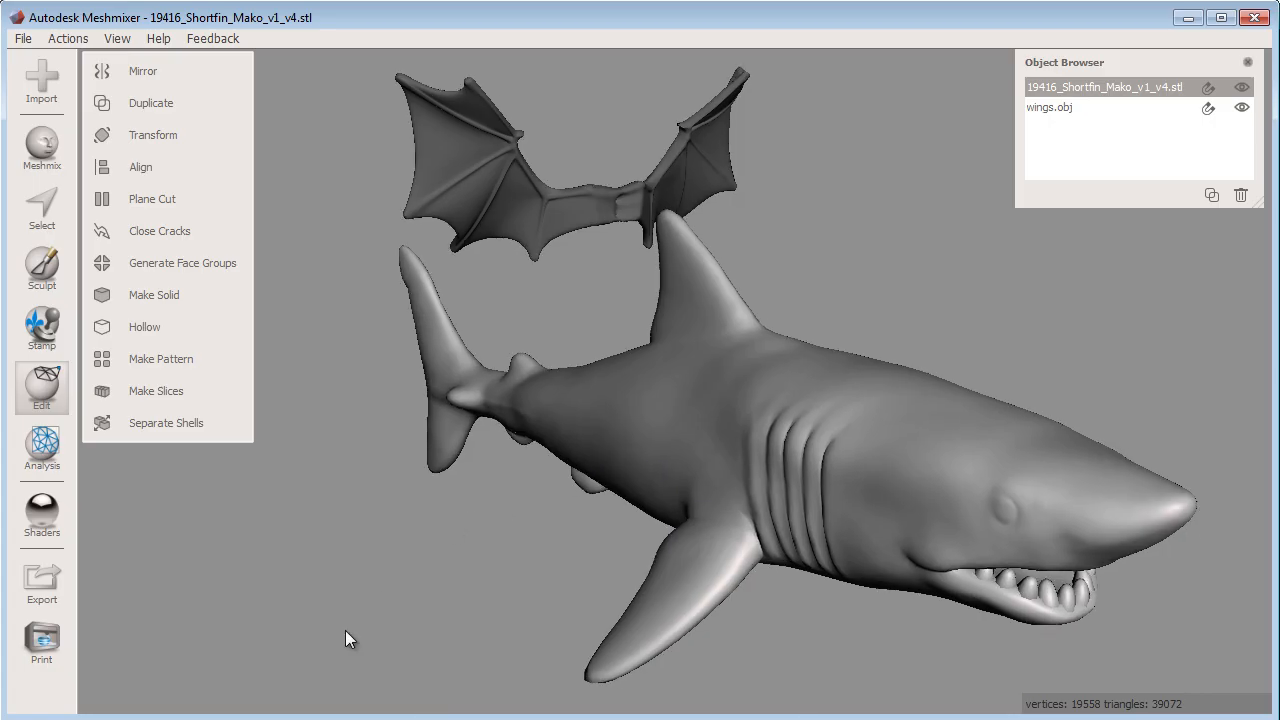
pyautogui.moveTo(360, 704)
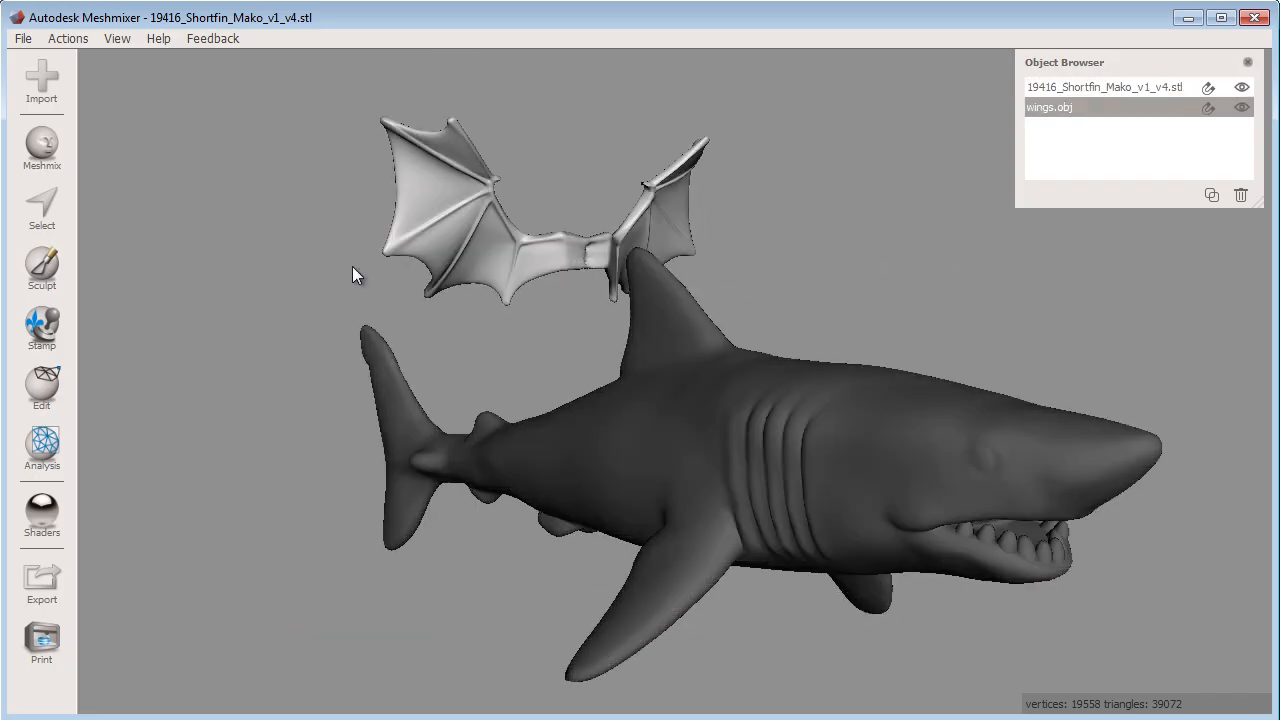
# Make the shark the active object and hide wings.obj in the Object Browser.
pyautogui.click(40, 388)
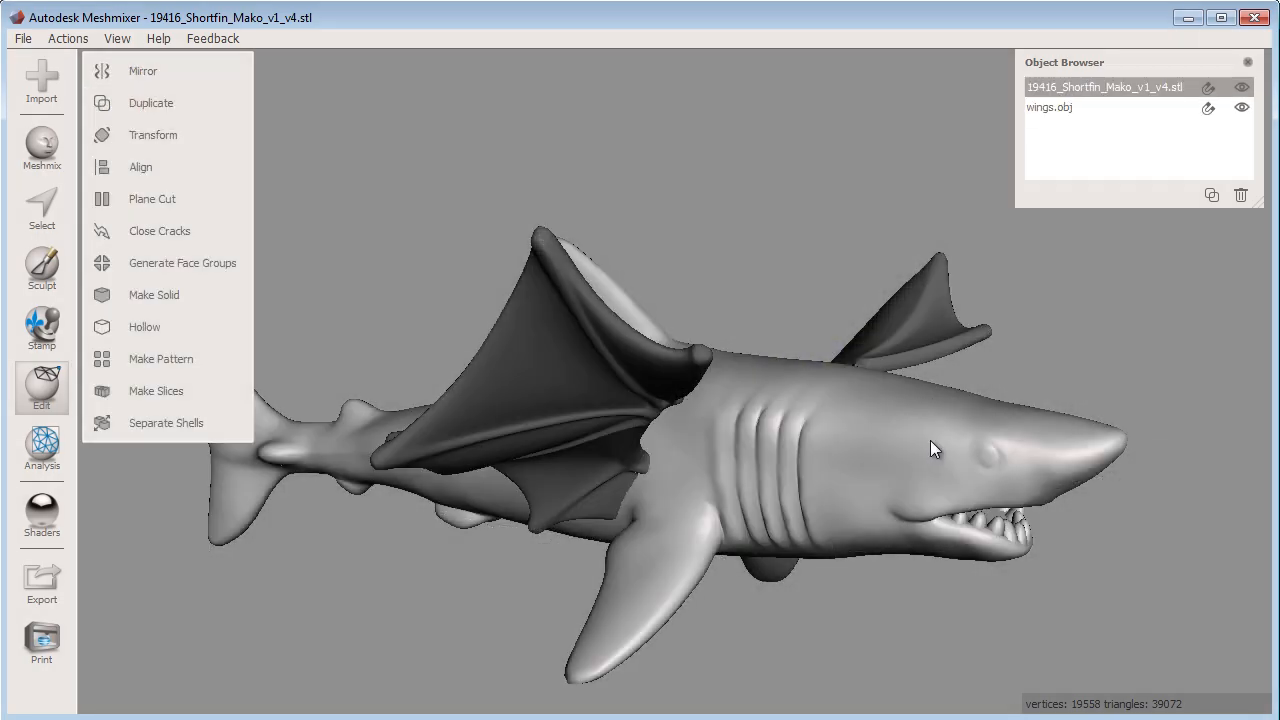
pyautogui.click(1244, 108)
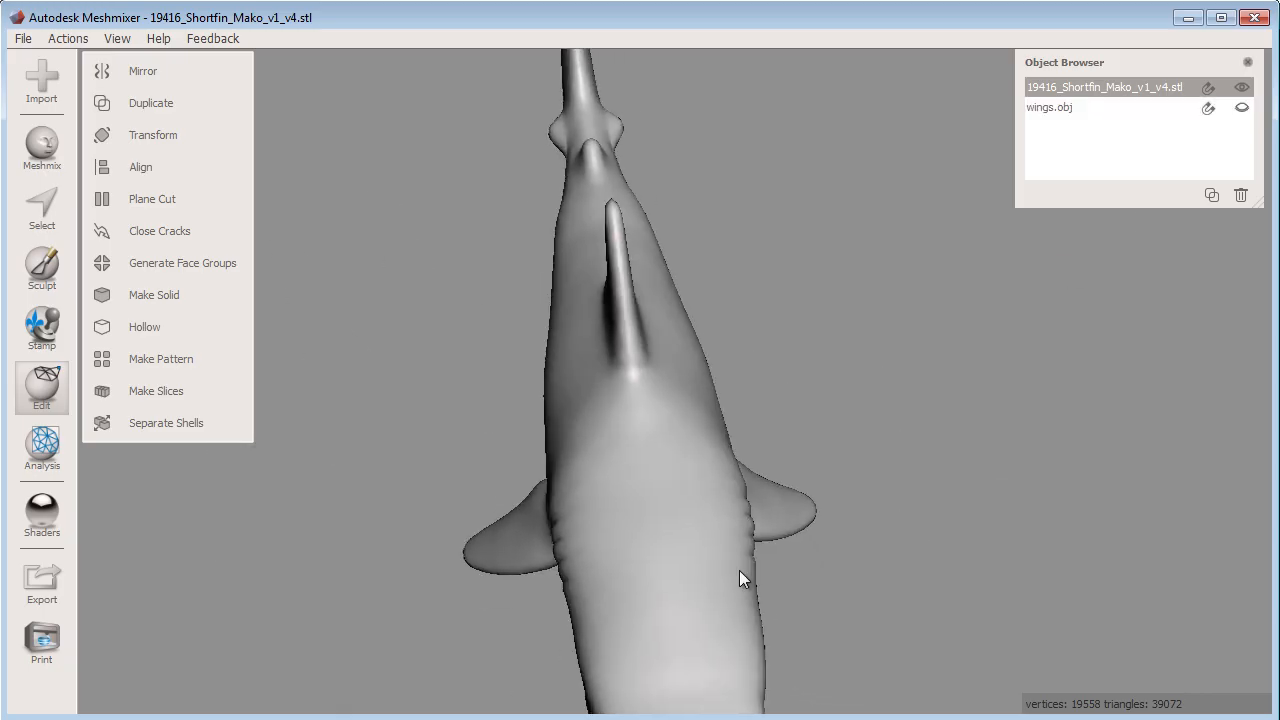
# Erase & Fill both pectoral fins off the shark body, then show wings.obj again.
pyautogui.click(42, 208)
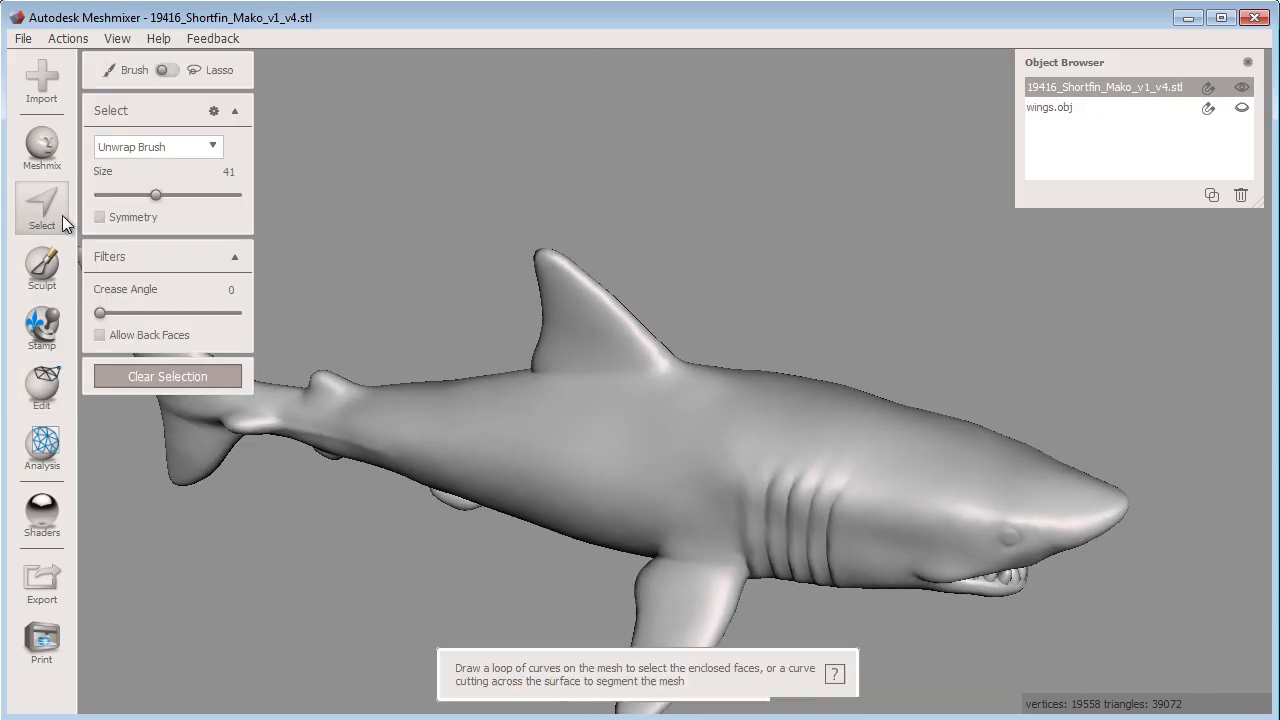
pyautogui.moveTo(636, 584); pyautogui.dragTo(784, 548)
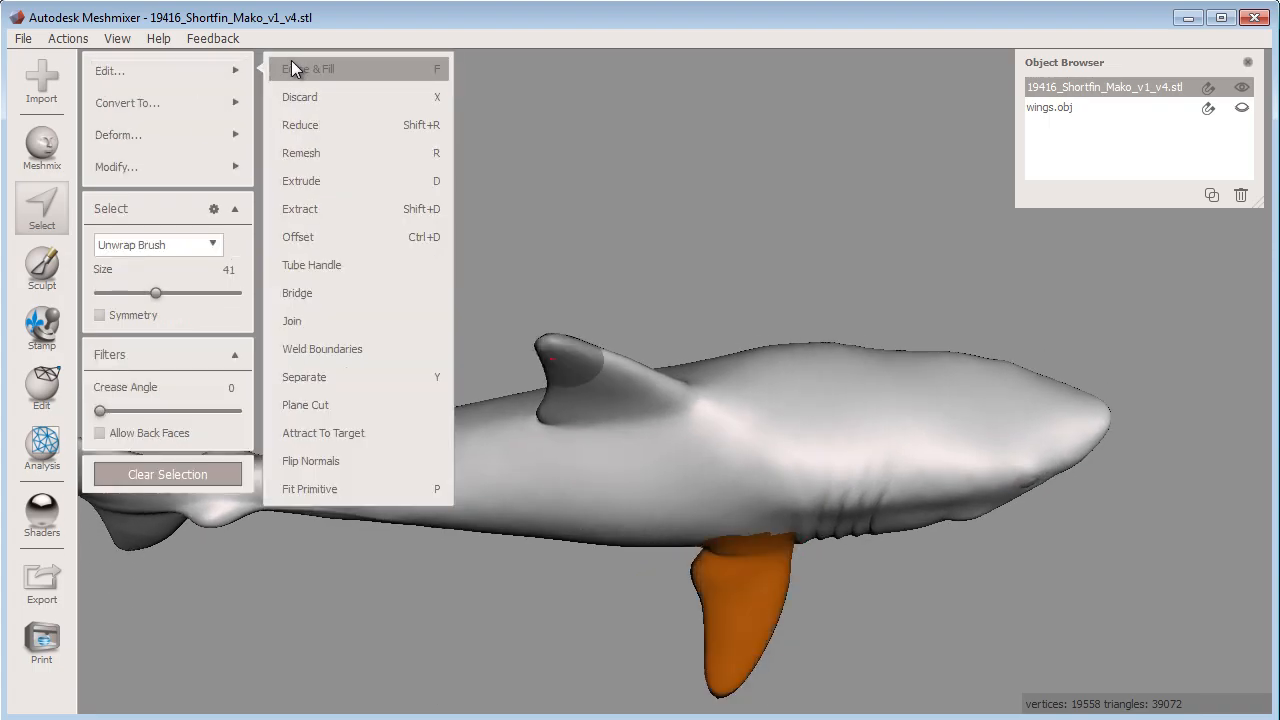
pyautogui.click(316, 68)
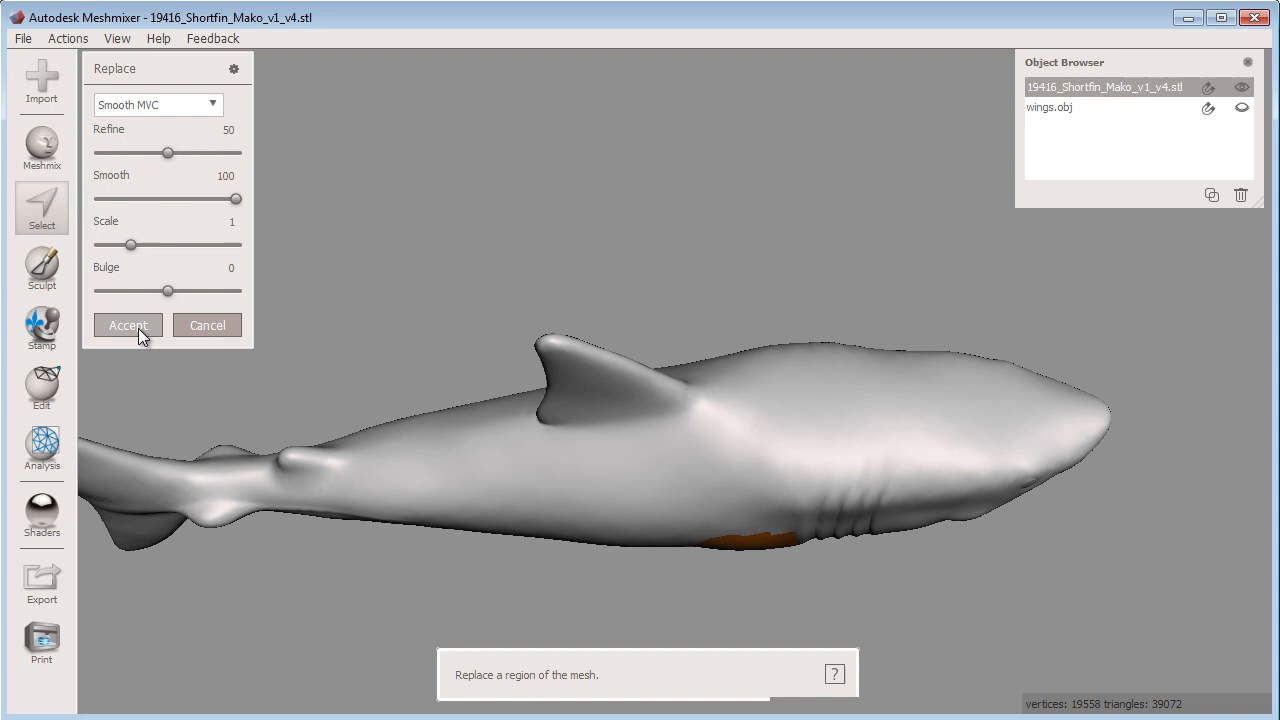
pyautogui.click(128, 324)
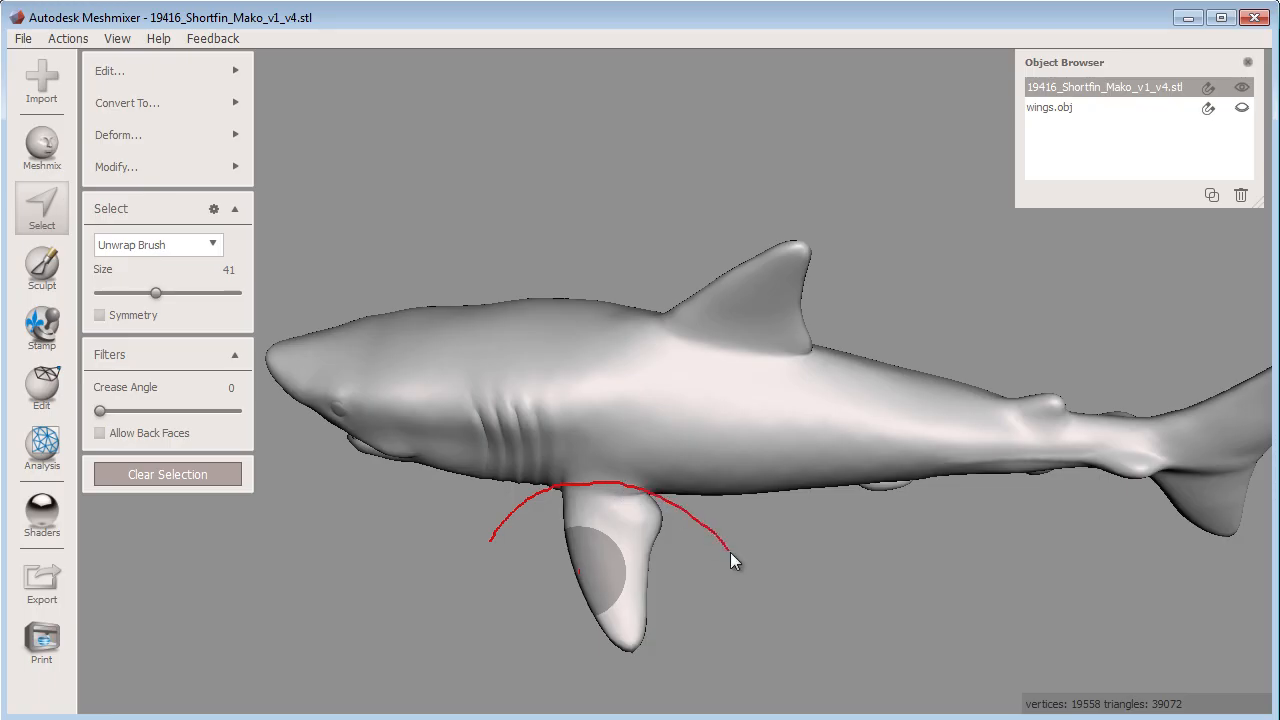
pyautogui.click(110, 72)
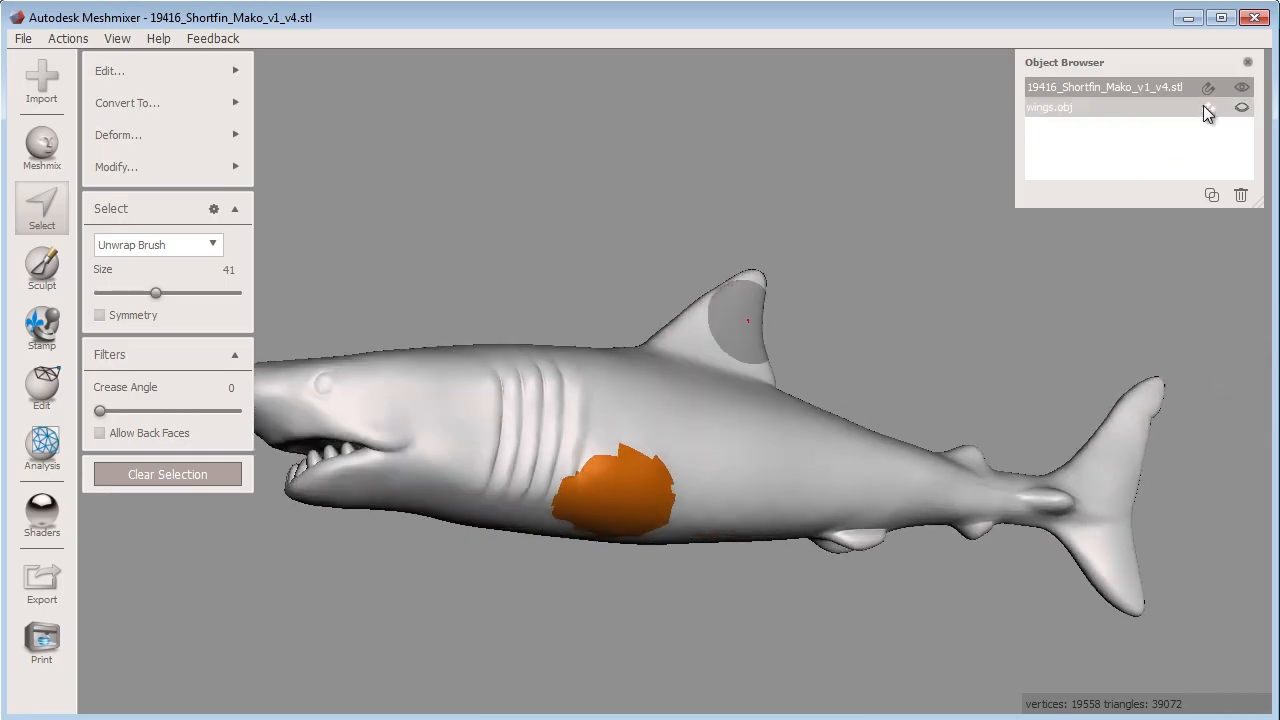
pyautogui.click(1242, 108)
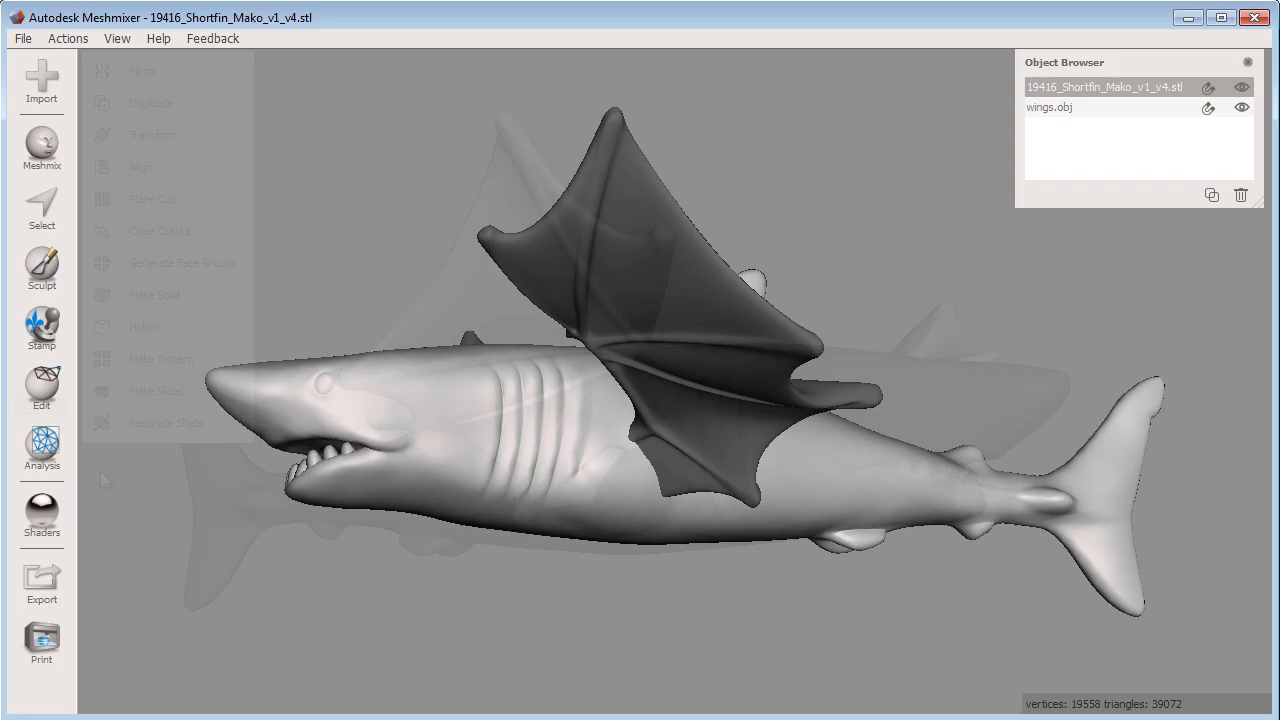
# Scale the winged shark to 150 mm along X in Units/Dimensions.
pyautogui.click(40, 448)
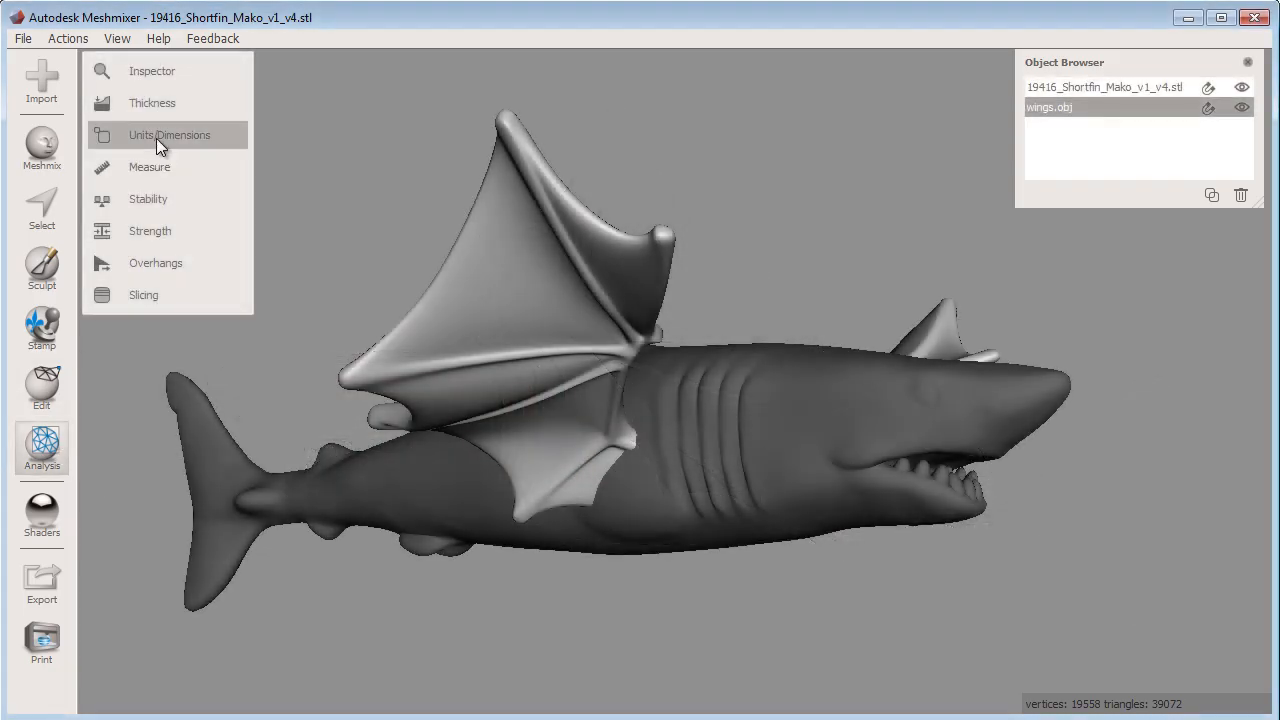
pyautogui.click(168, 134)
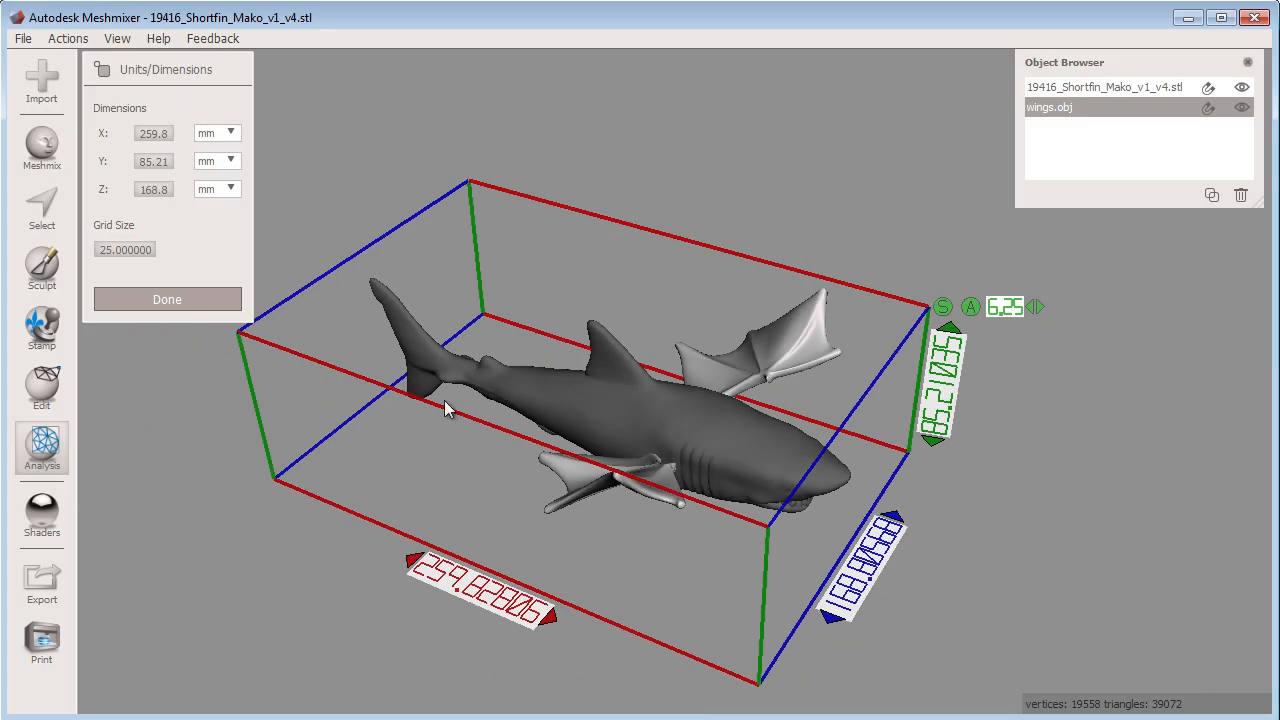
pyautogui.moveTo(164, 208)
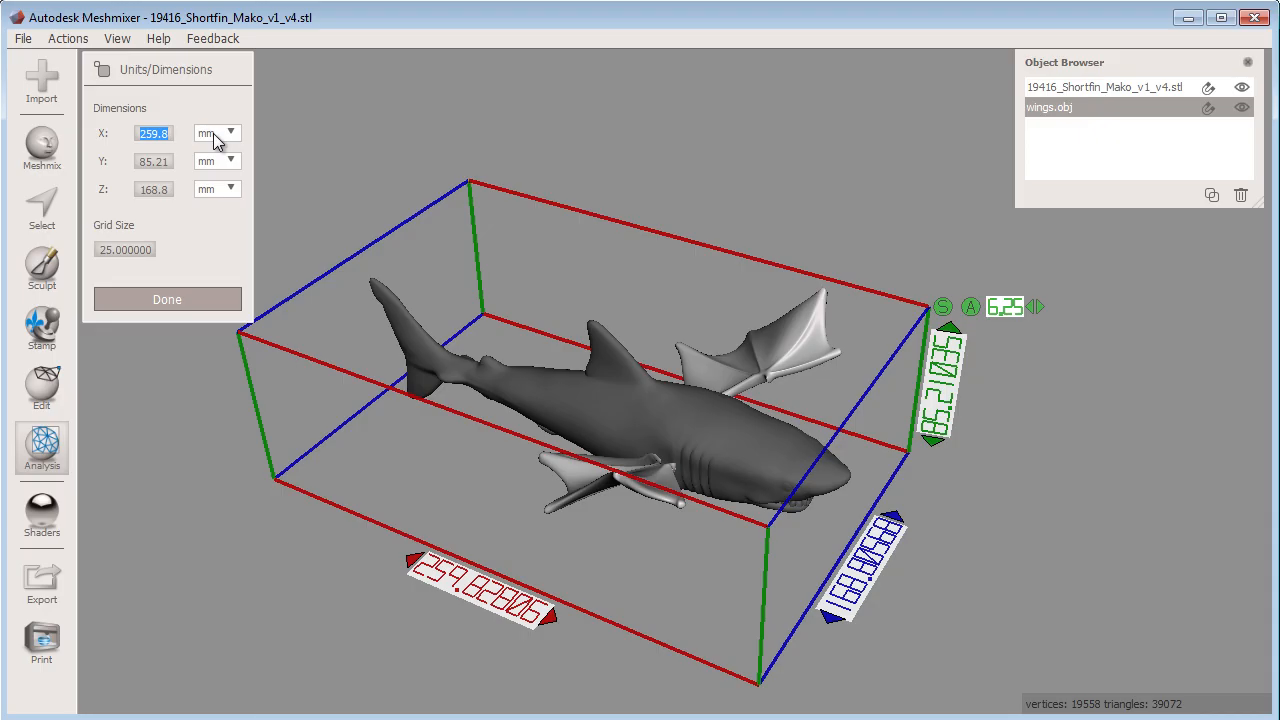
pyautogui.write('150')
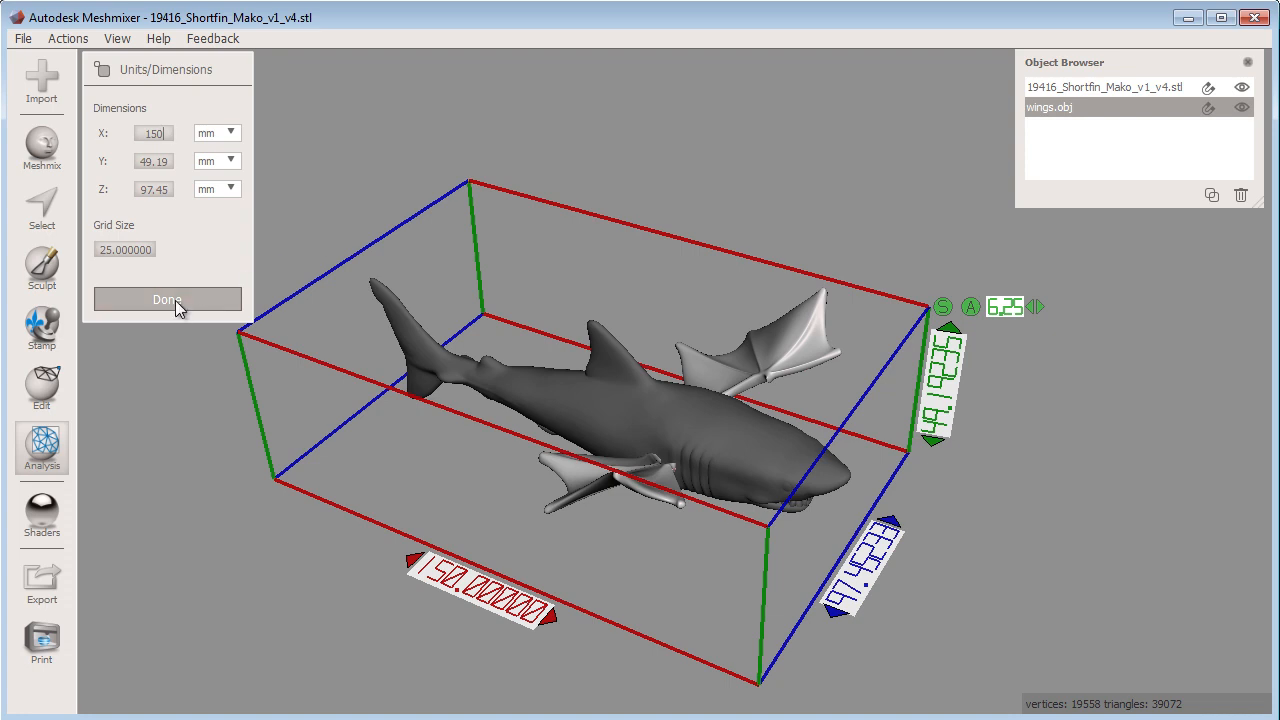
pyautogui.click(168, 300)
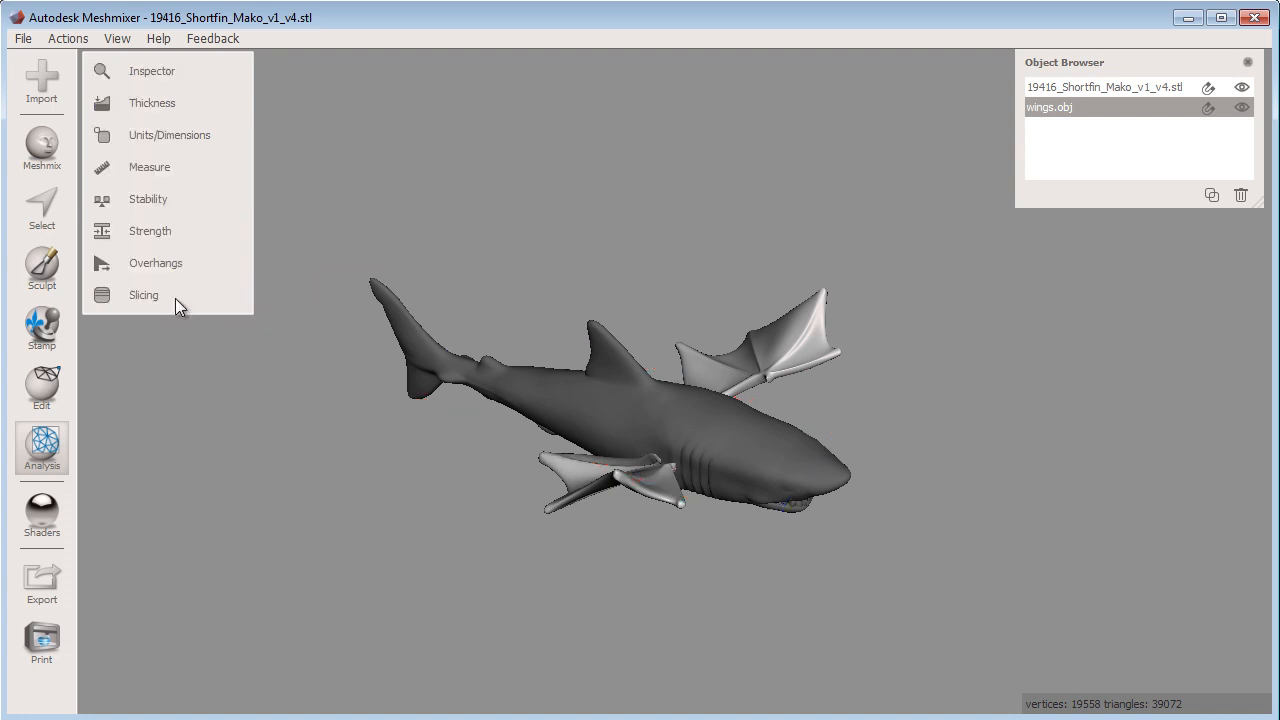
pyautogui.moveTo(716, 548)
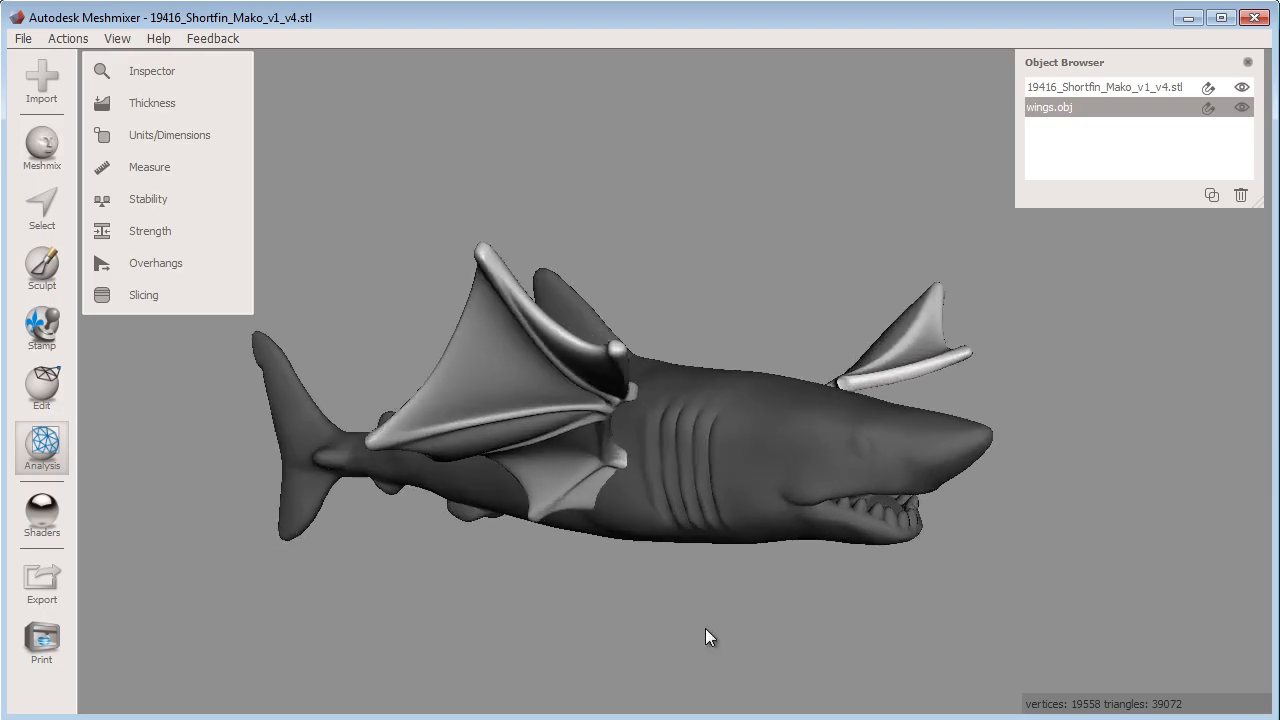
# Orbit around the winged shark and bring up the Edit operations list.
pyautogui.moveTo(710, 636); pyautogui.dragTo(668, 504)
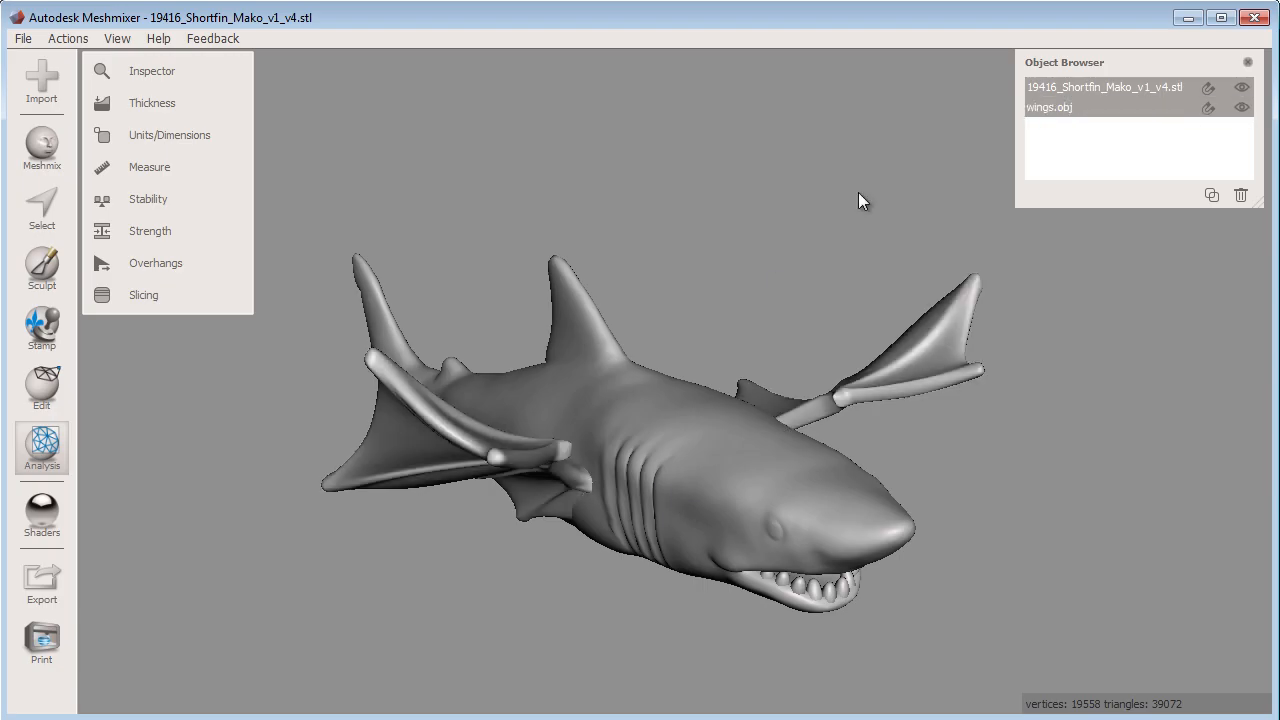
pyautogui.moveTo(864, 344)
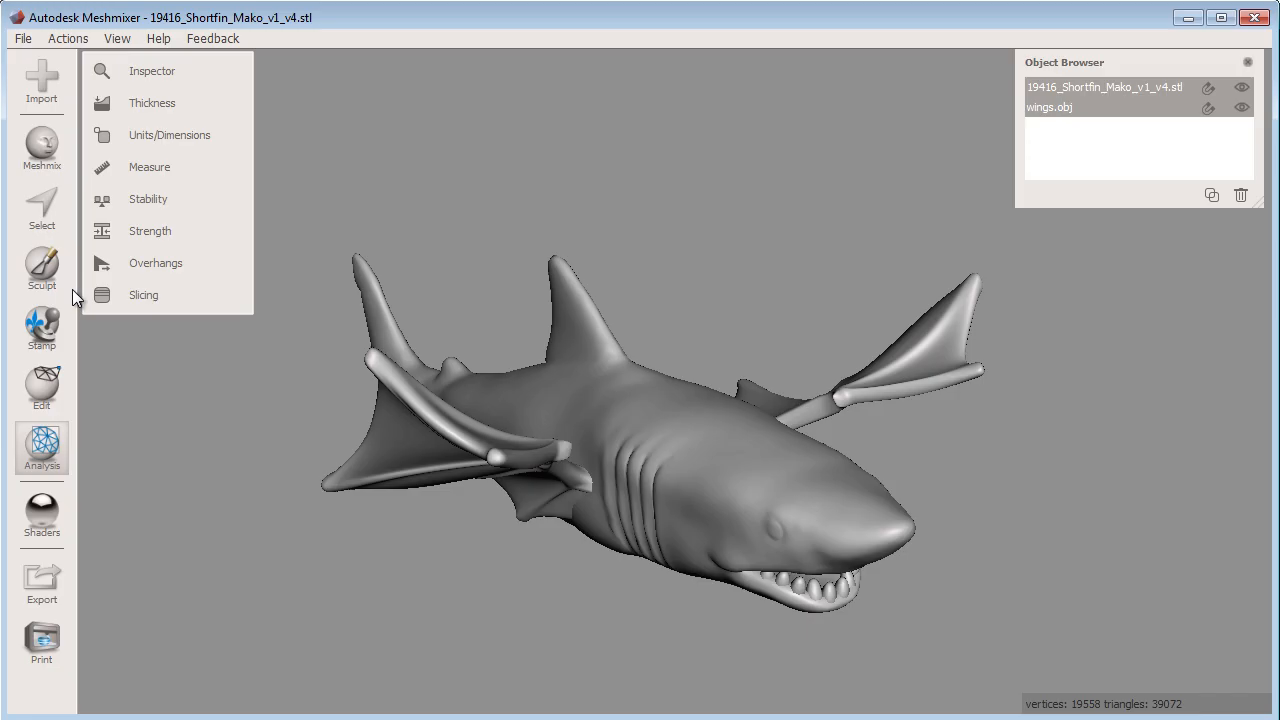
pyautogui.click(40, 388)
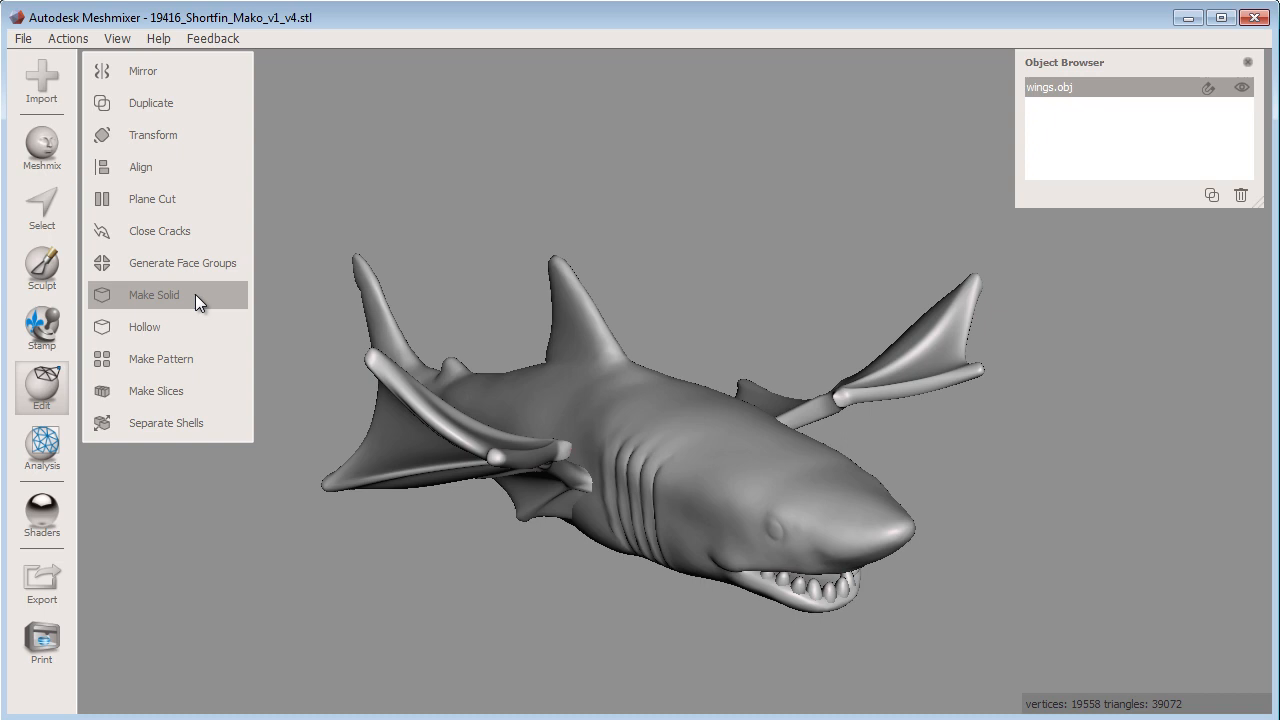
# Start Make Solid on the combined shark and orbit to review the fast-accuracy preview.
pyautogui.click(154, 294)
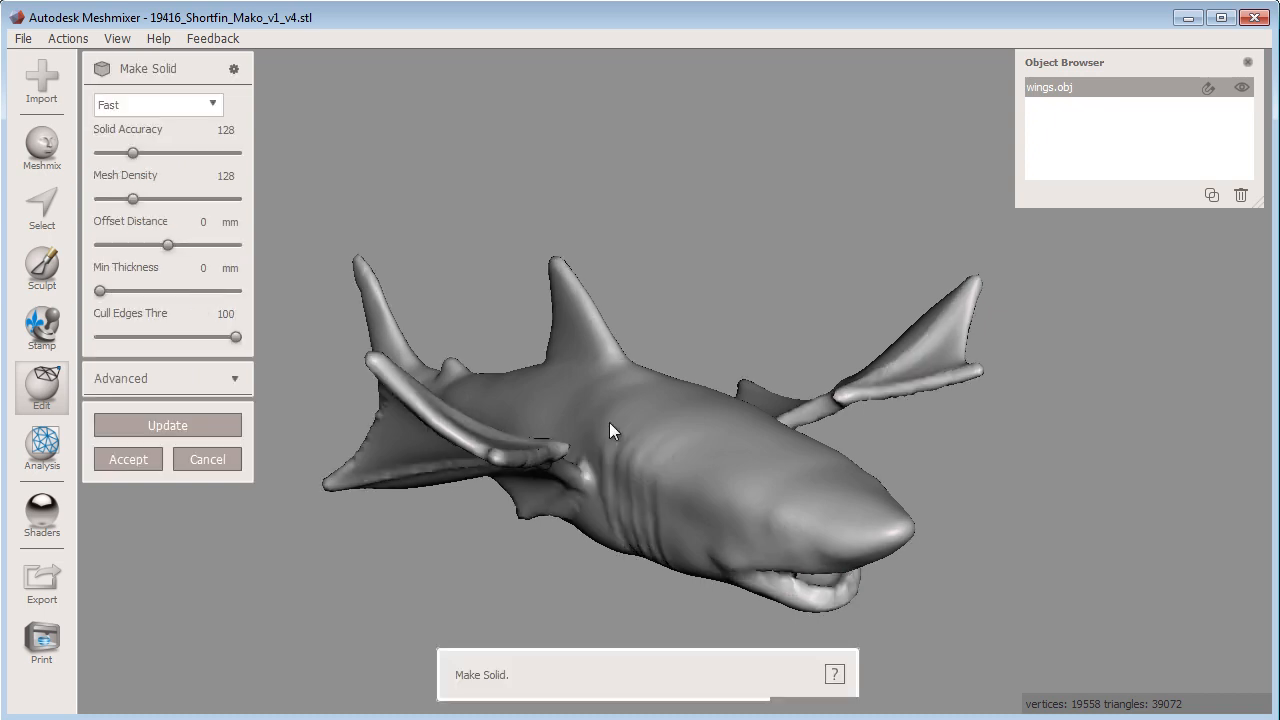
pyautogui.moveTo(612, 430); pyautogui.dragTo(750, 458)
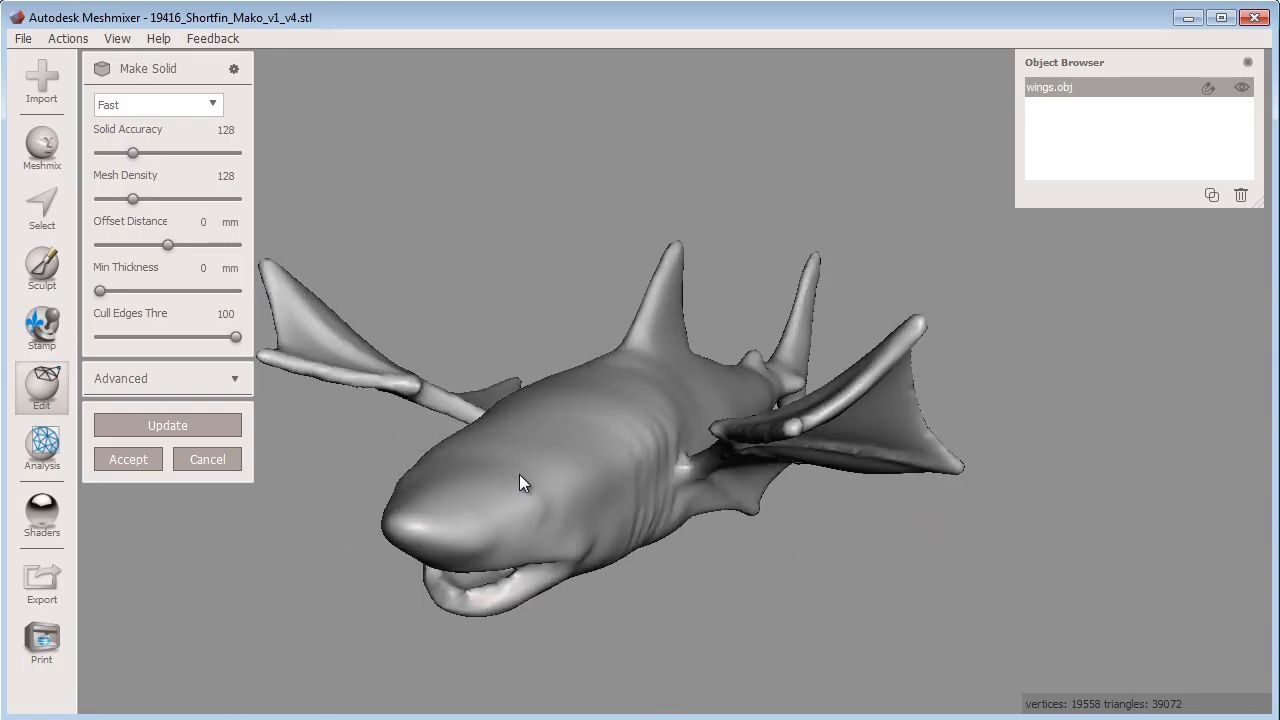
pyautogui.moveTo(520, 480); pyautogui.dragTo(660, 438)
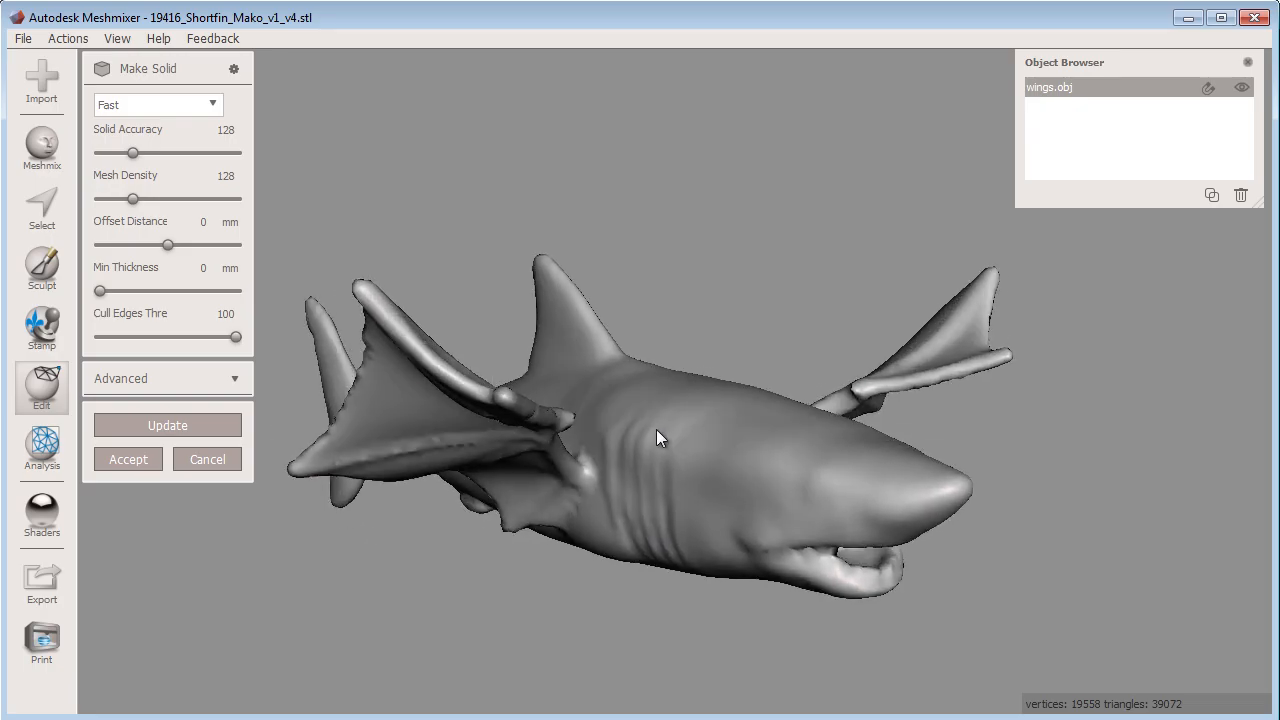
pyautogui.click(156, 104)
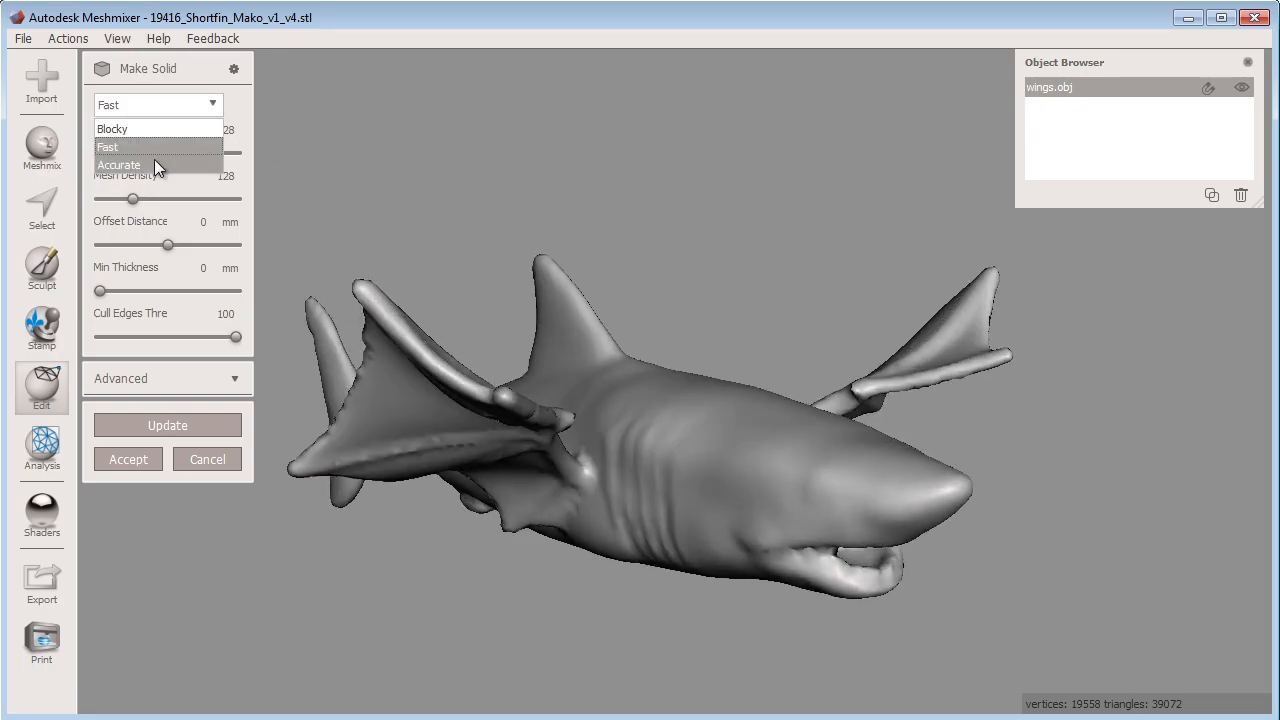
# Set Solid Type to Accurate, accuracy 362 and mesh density 365, and update the preview.
pyautogui.click(118, 164)
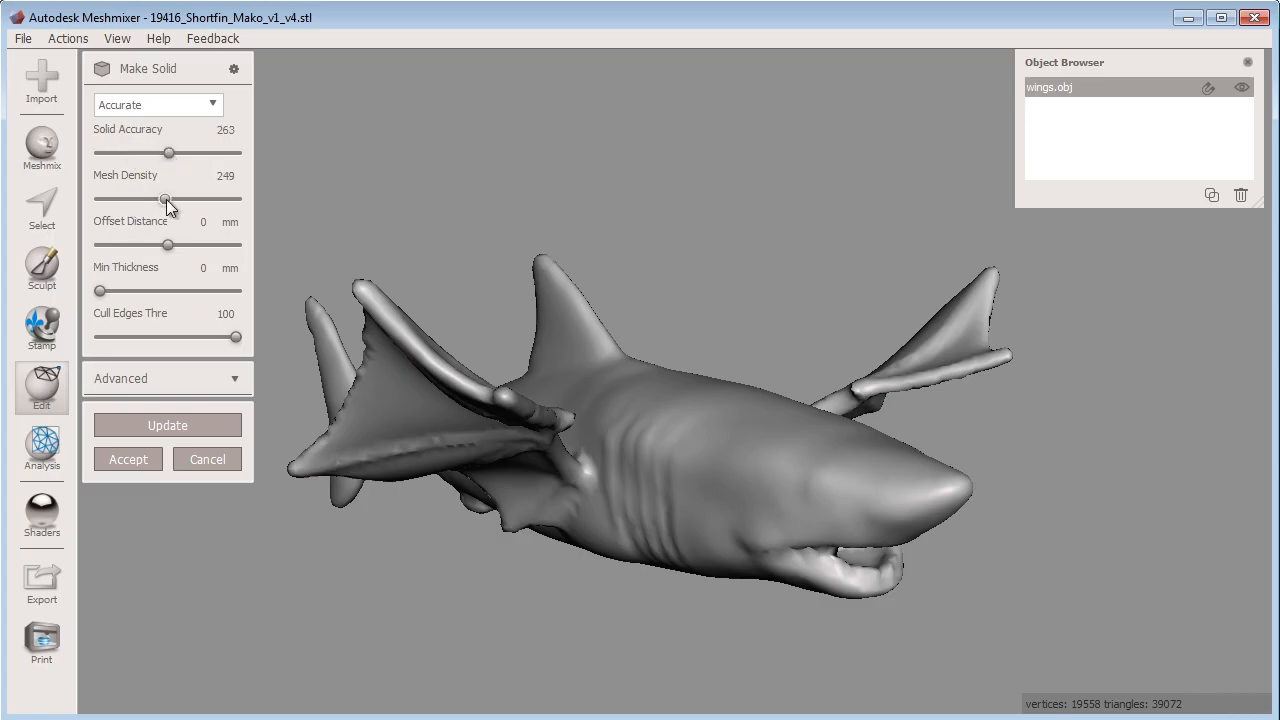
pyautogui.moveTo(168, 200); pyautogui.dragTo(172, 200)
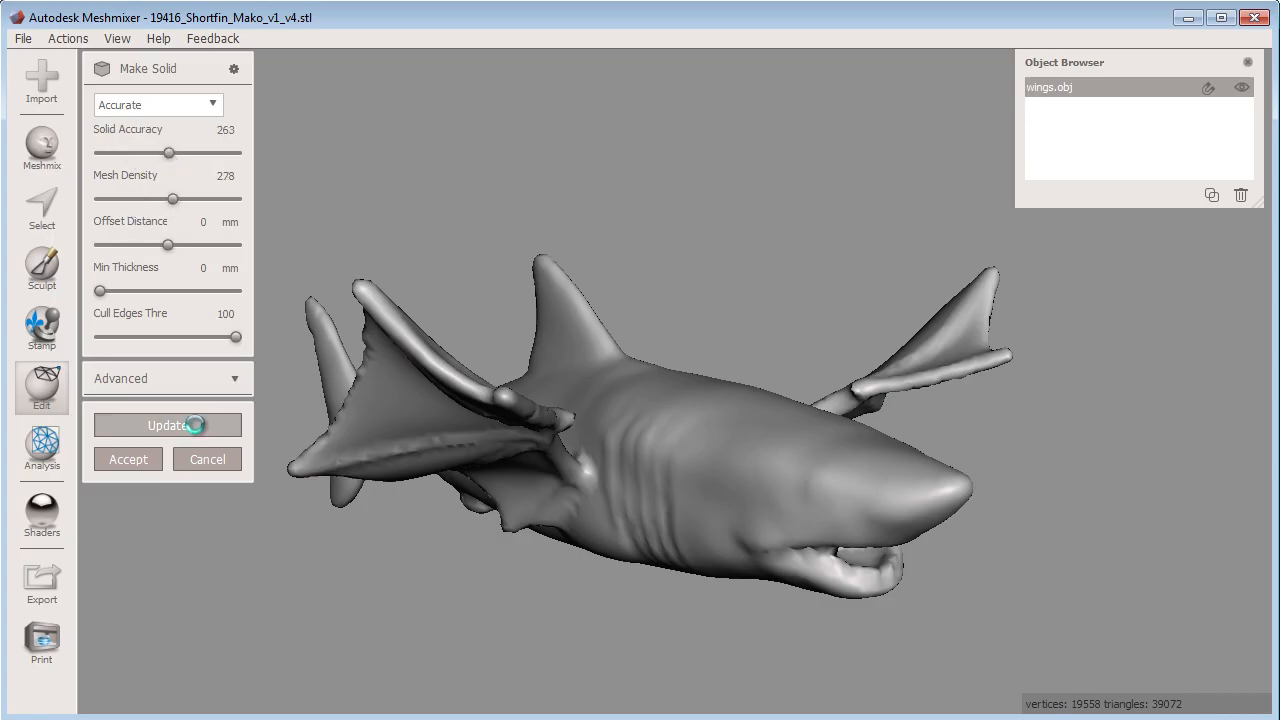
pyautogui.click(168, 424)
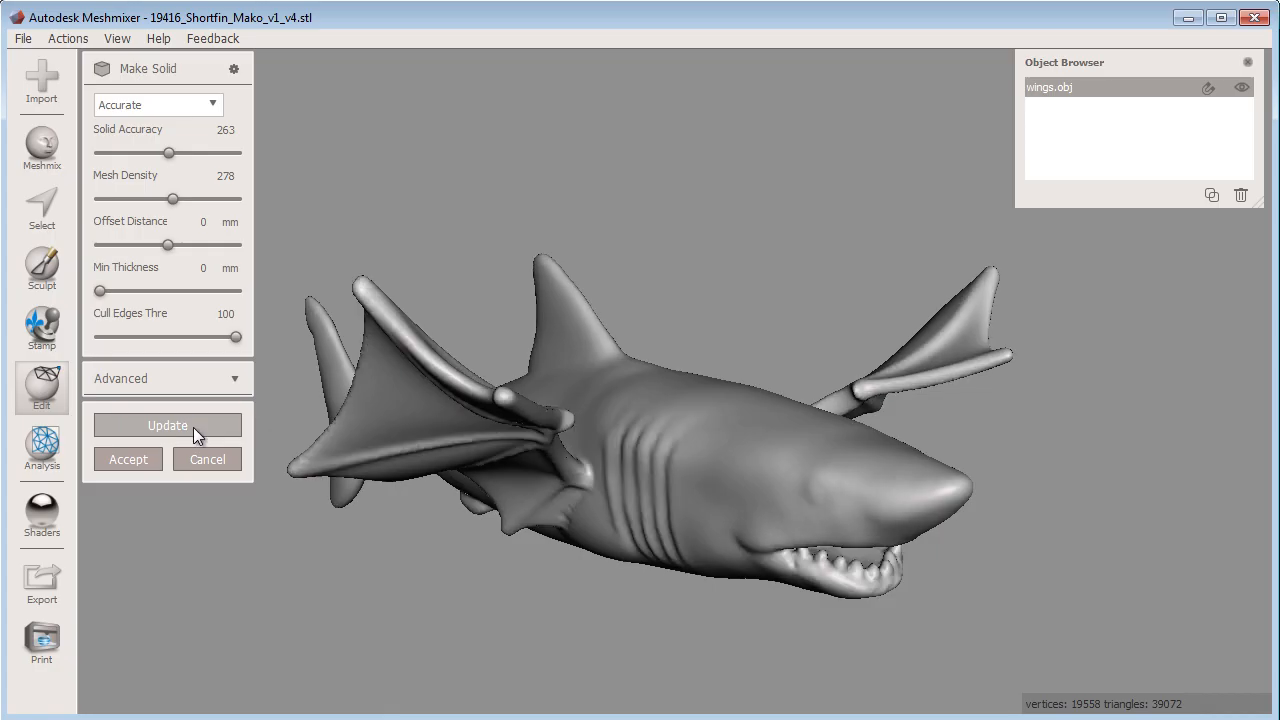
pyautogui.moveTo(168, 152); pyautogui.dragTo(180, 152)
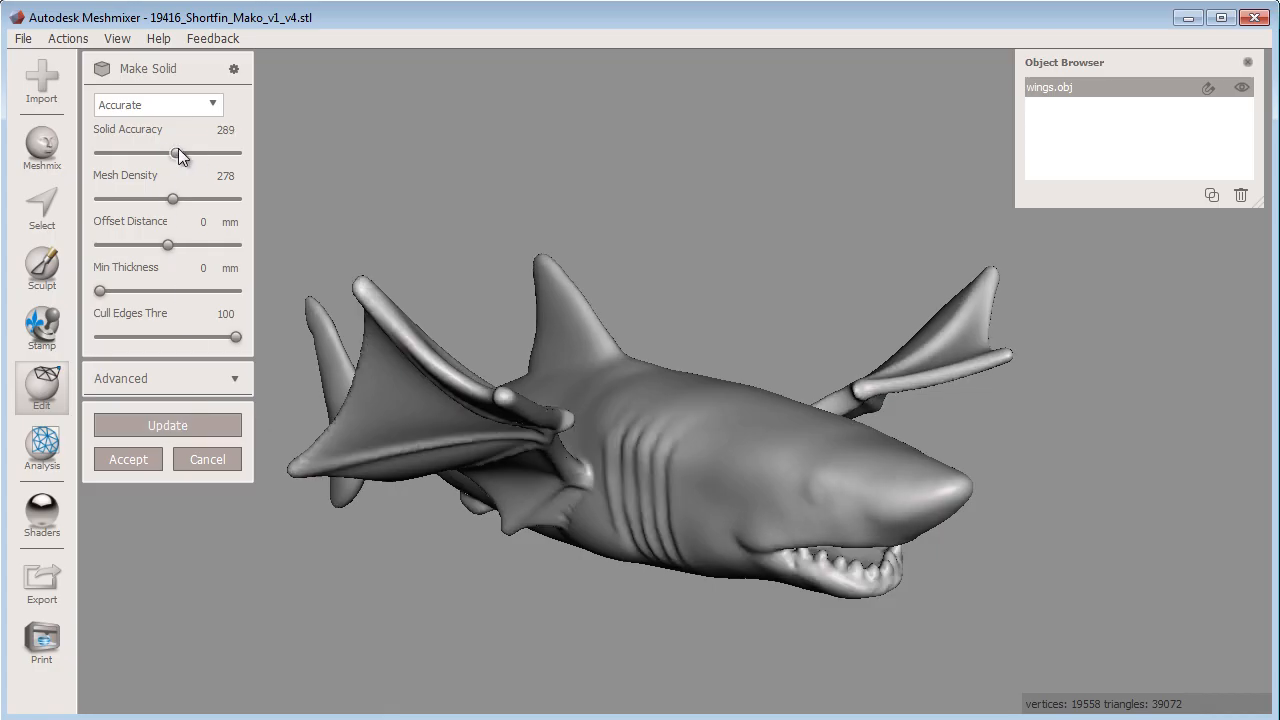
pyautogui.moveTo(172, 198); pyautogui.dragTo(196, 198)
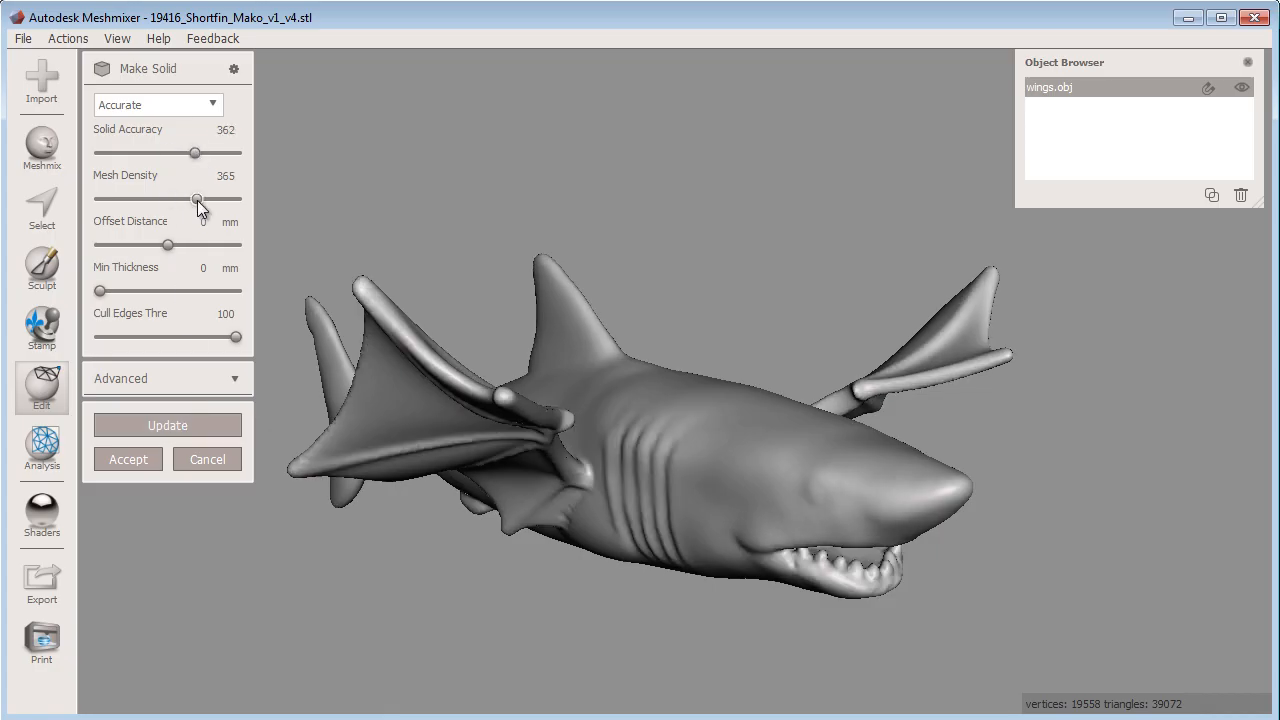
pyautogui.click(168, 424)
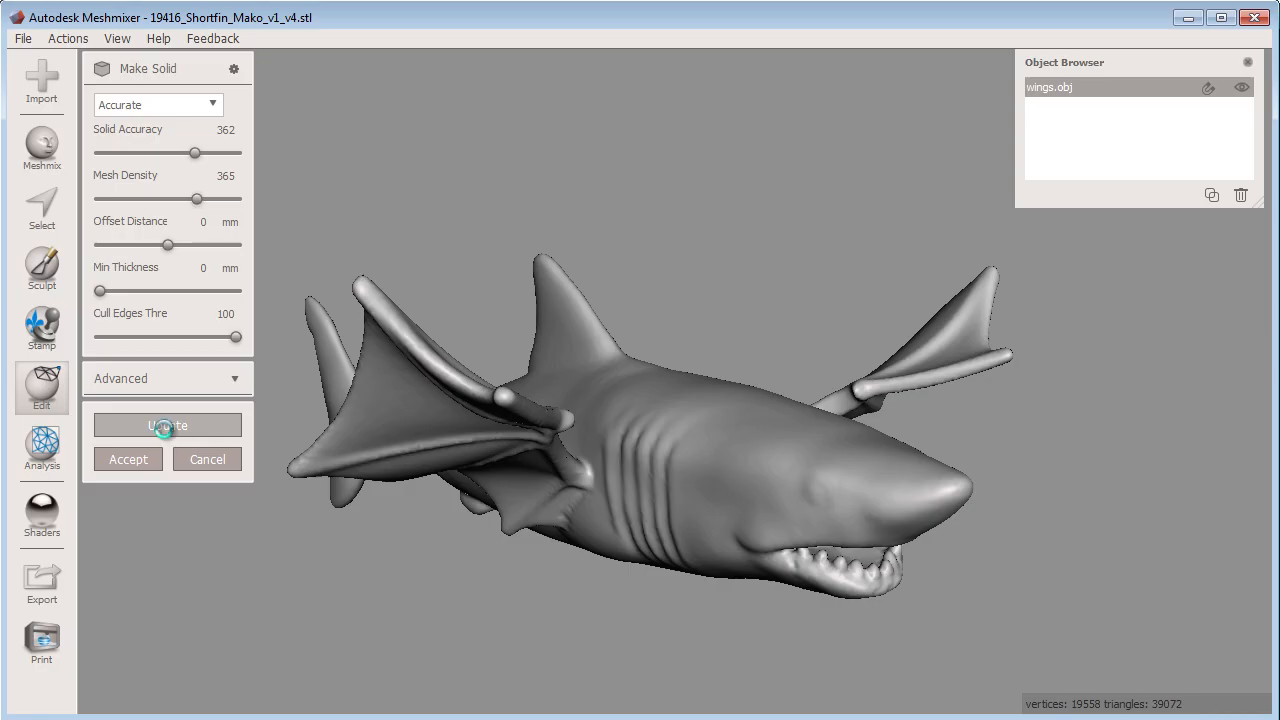
pyautogui.click(168, 424)
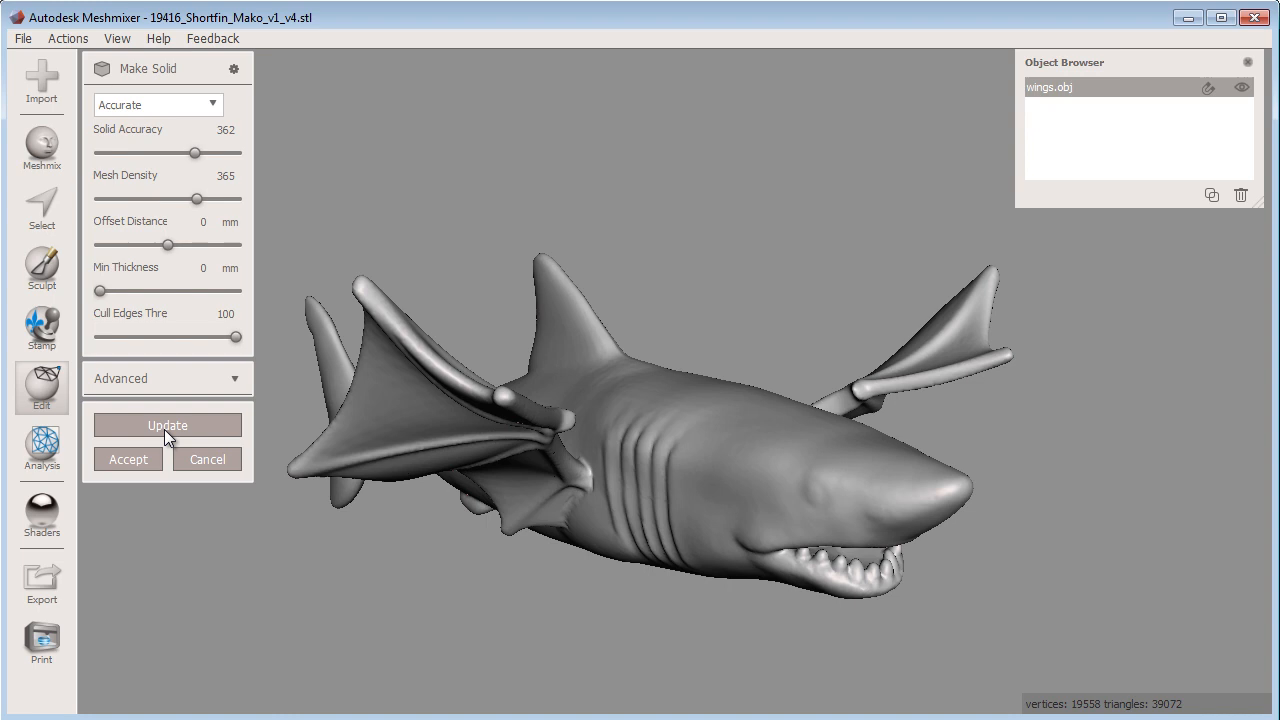
pyautogui.moveTo(162, 410)
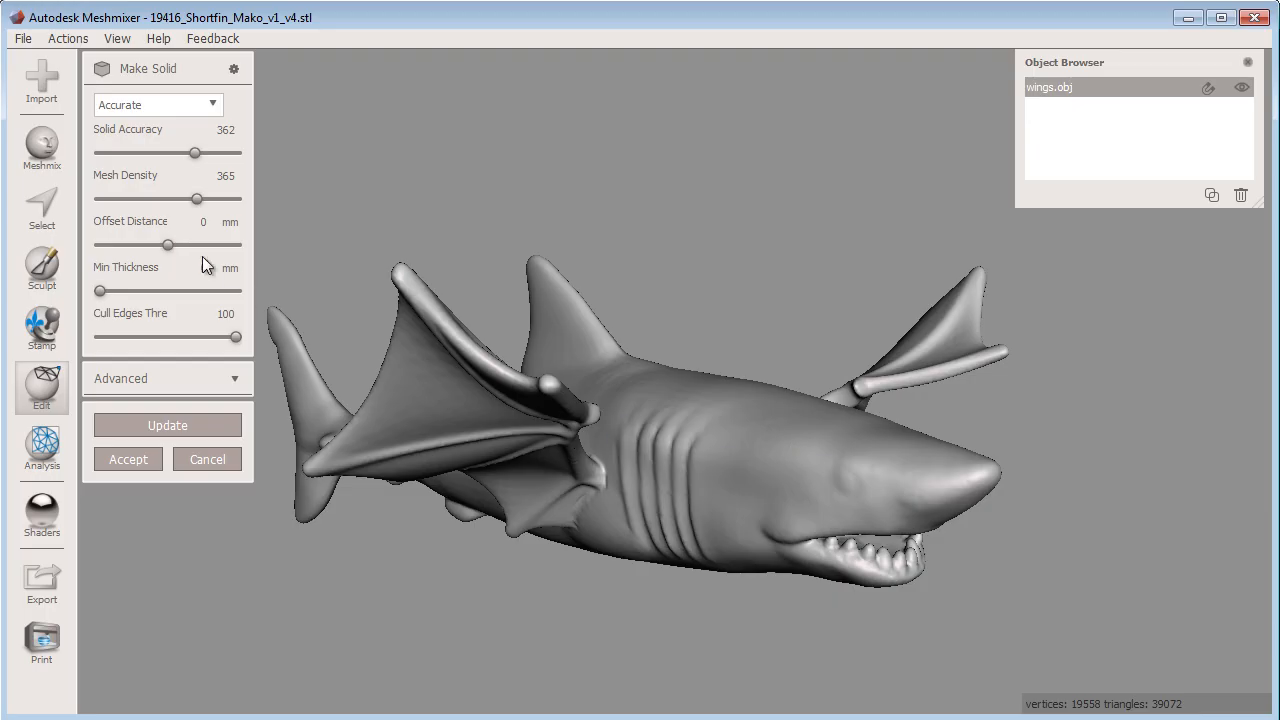
# Set Min Thickness to 3 mm and zoom in to inspect the head, gills and wing.
pyautogui.click(190, 268)
pyautogui.write('3')
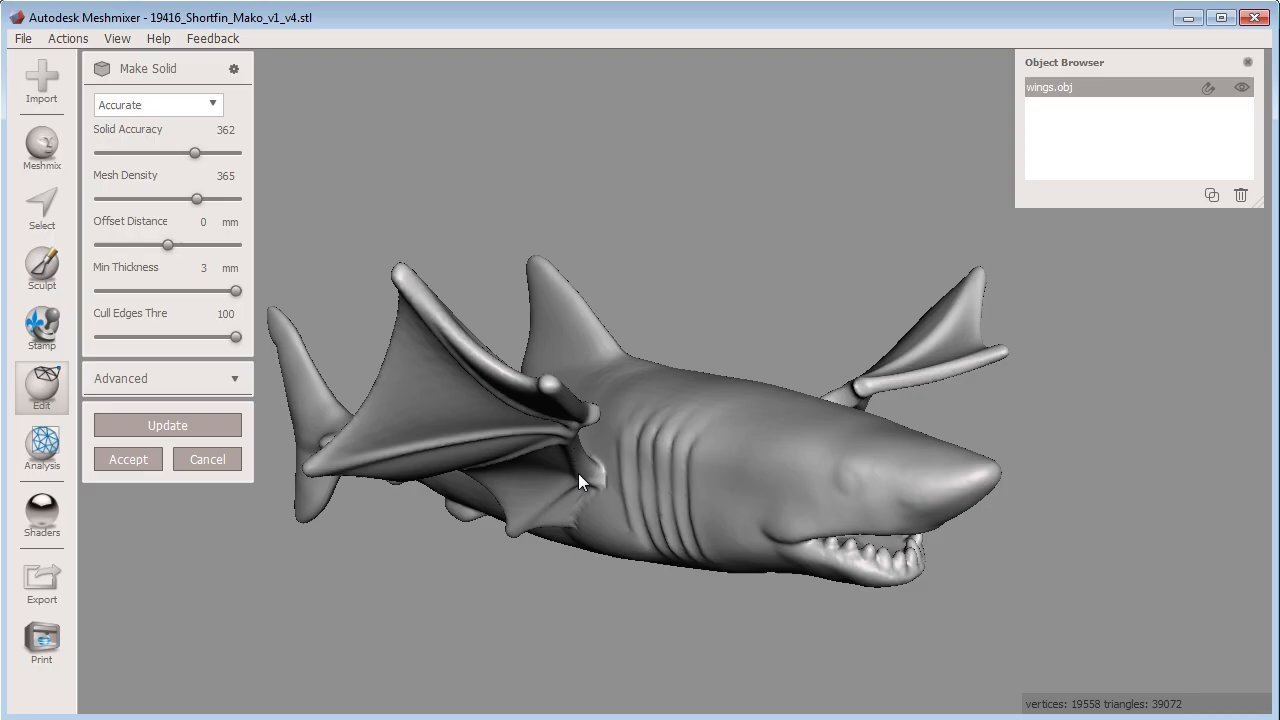
pyautogui.moveTo(584, 482); pyautogui.dragTo(624, 632)
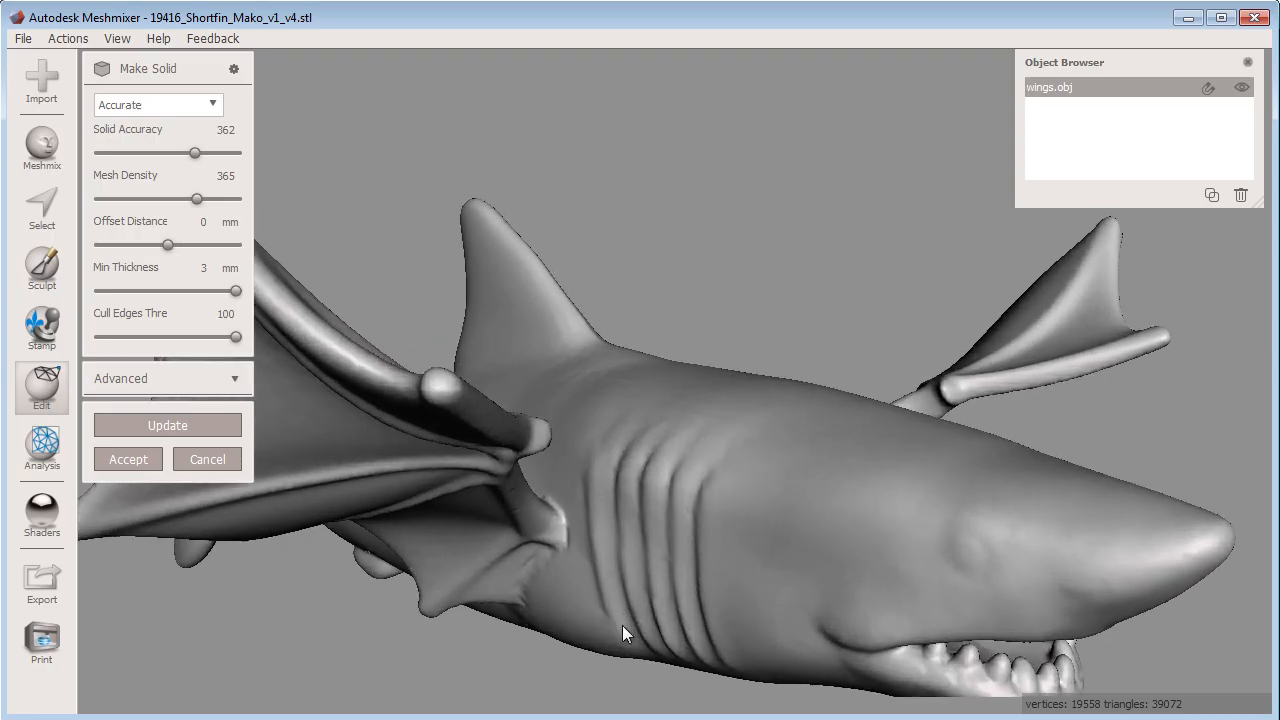
pyautogui.moveTo(624, 632); pyautogui.dragTo(668, 418)
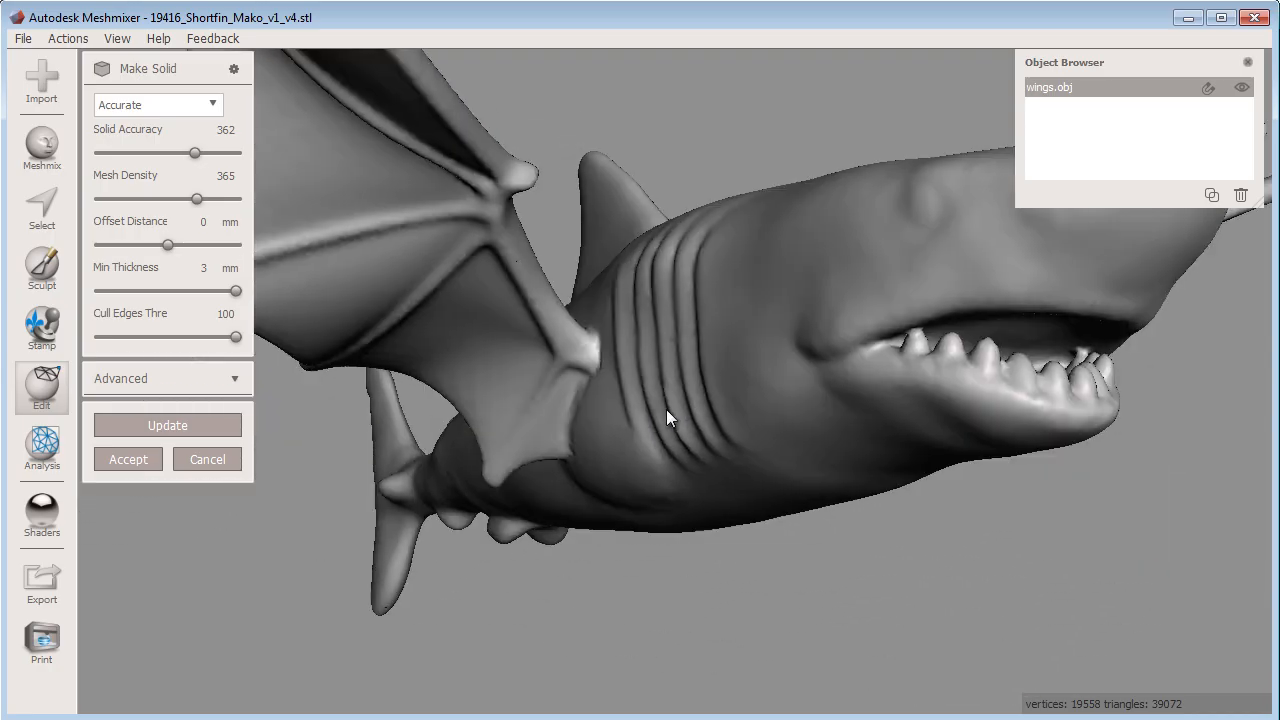